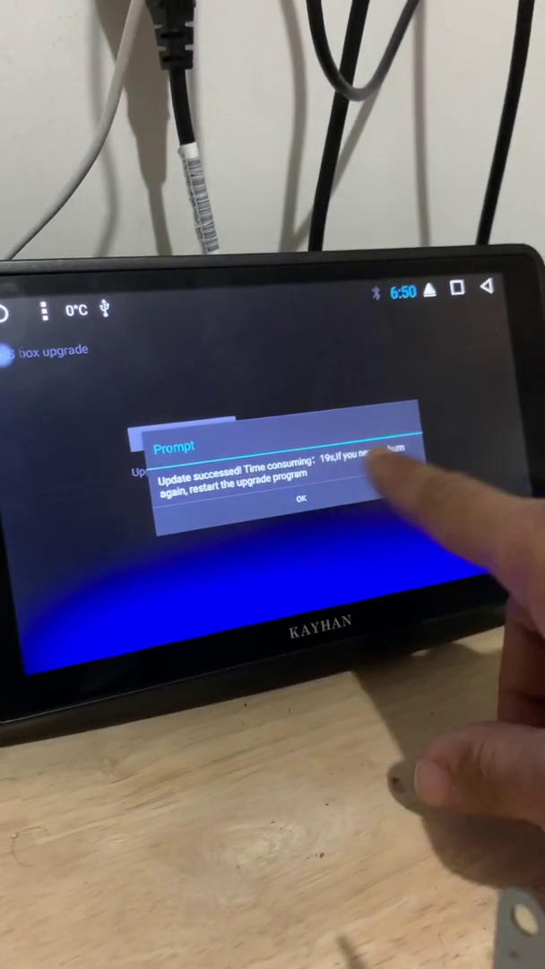
# - Acknowledge the 'Update successful' box upgrade message with OK
pyautogui.click(300, 500)
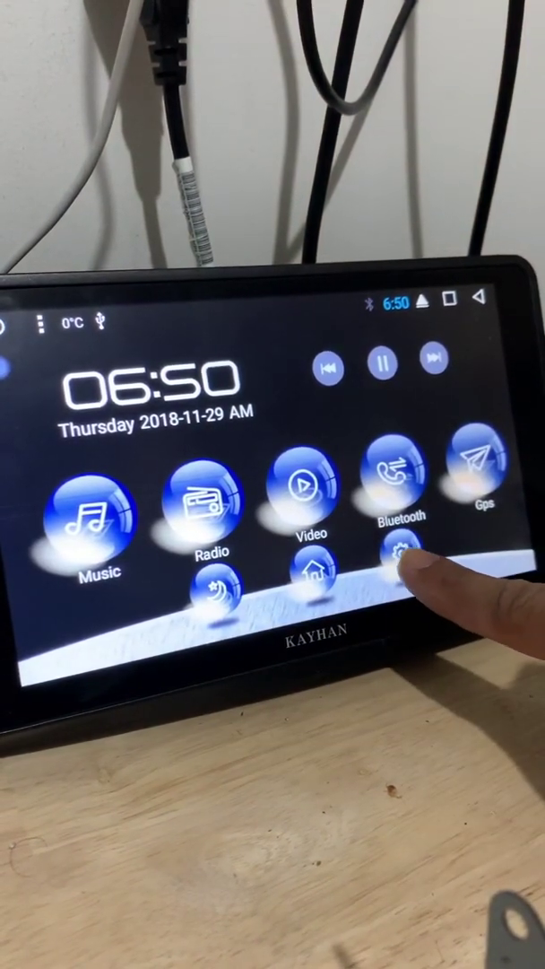
# - Start the MCU firmware update from Car settings
pyautogui.click(404, 556)
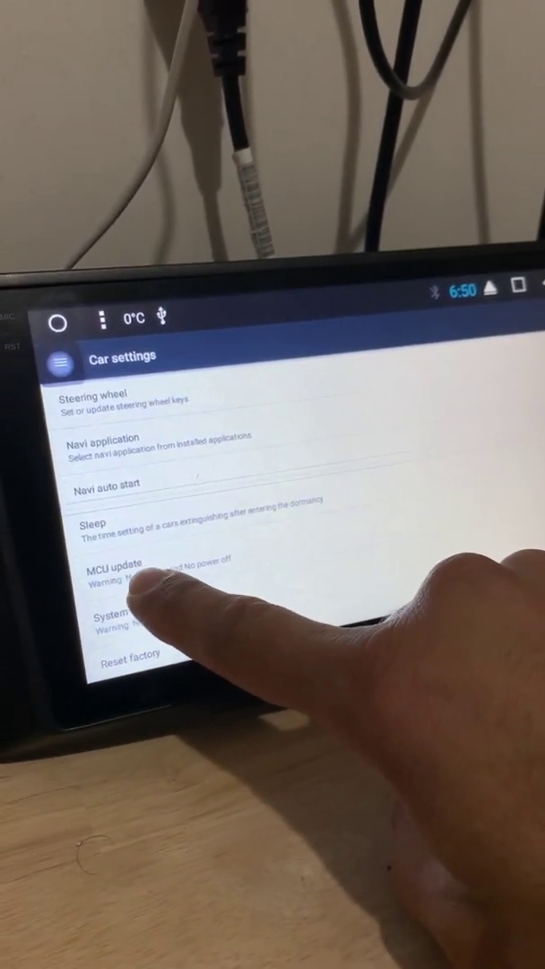
pyautogui.click(108, 569)
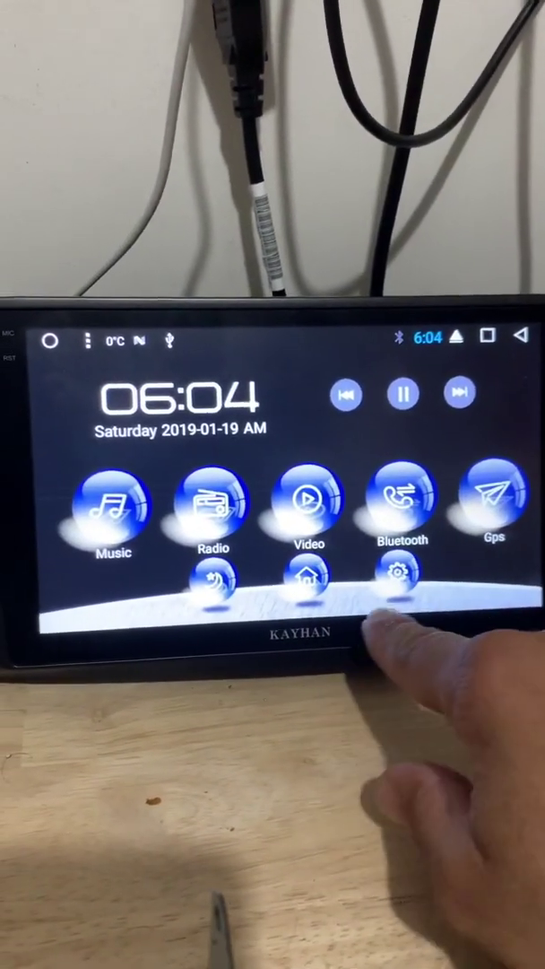
# - Open Android Settings from the home screen's gear icon
pyautogui.click(397, 575)
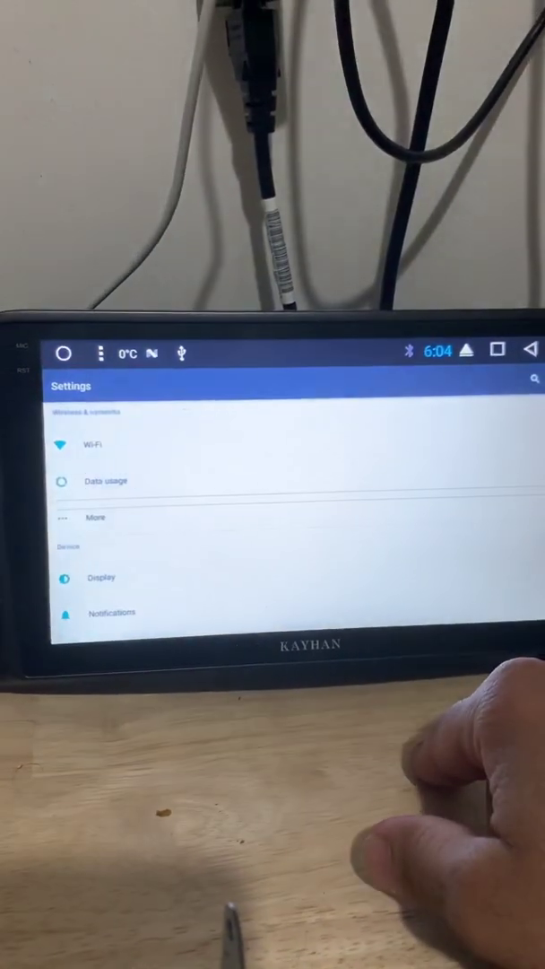